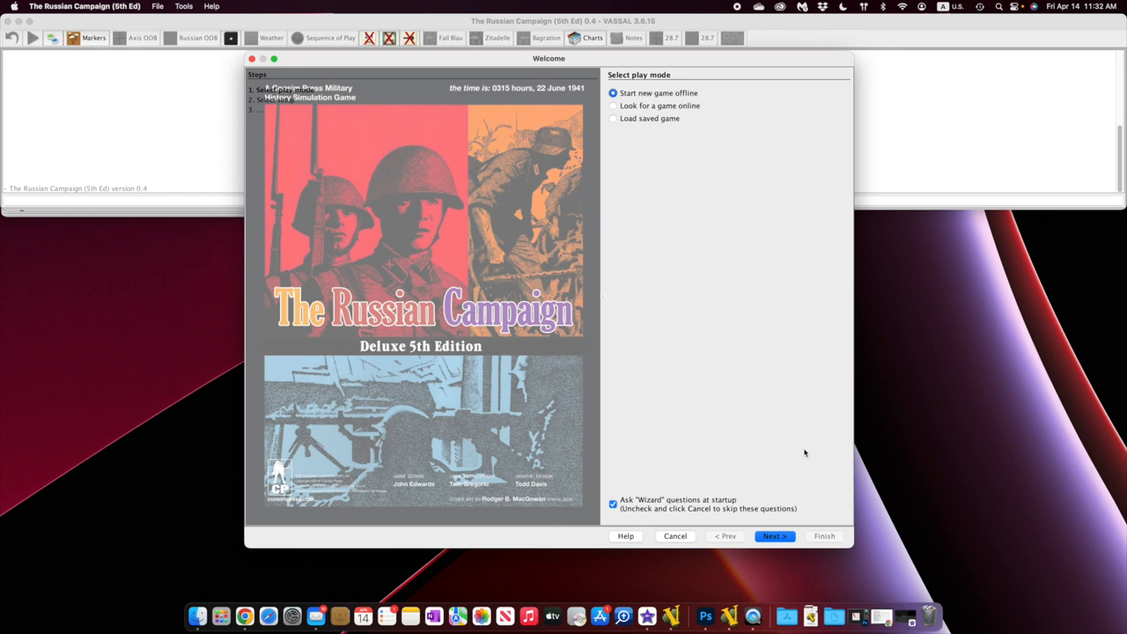
- Start a new offline game with the Campaign setup and join as Solo
click(774, 535)
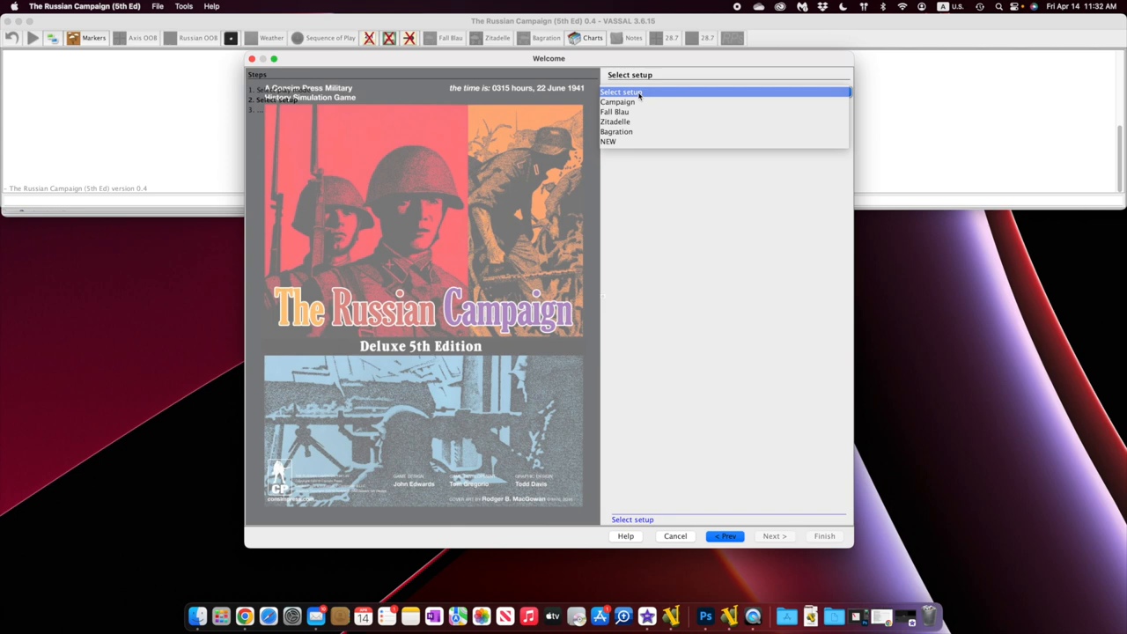
click(616, 132)
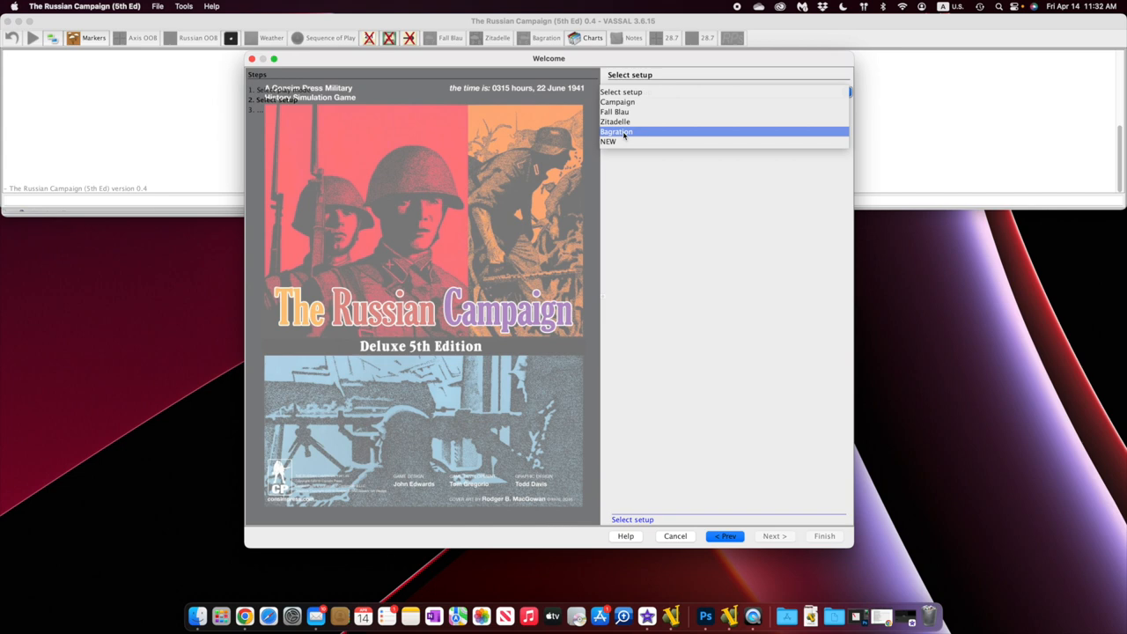
click(616, 101)
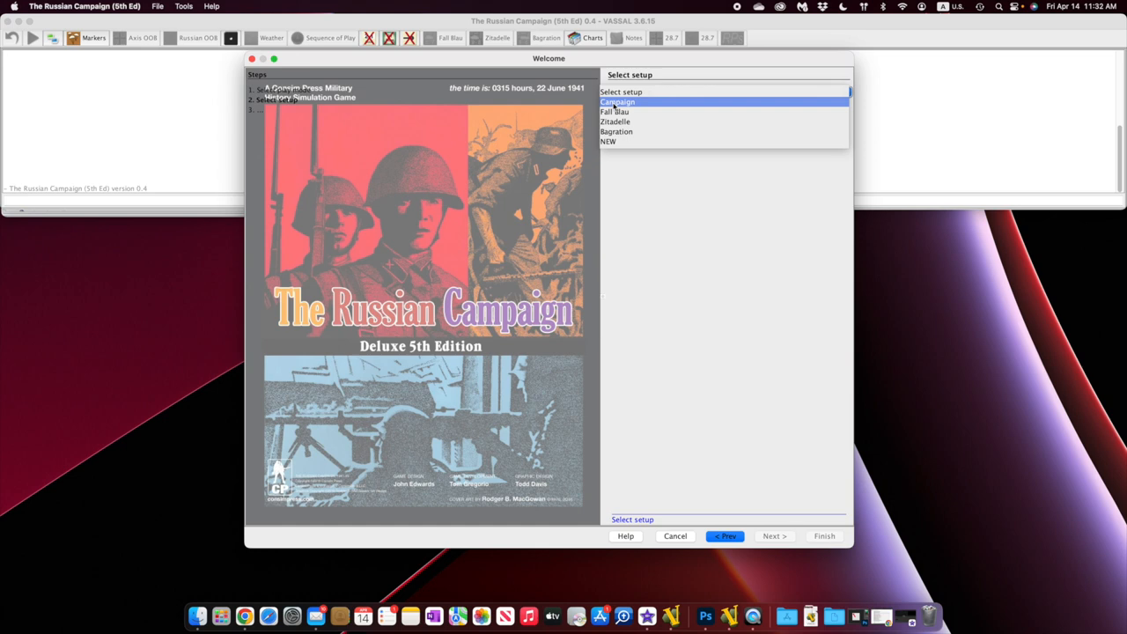
click(773, 535)
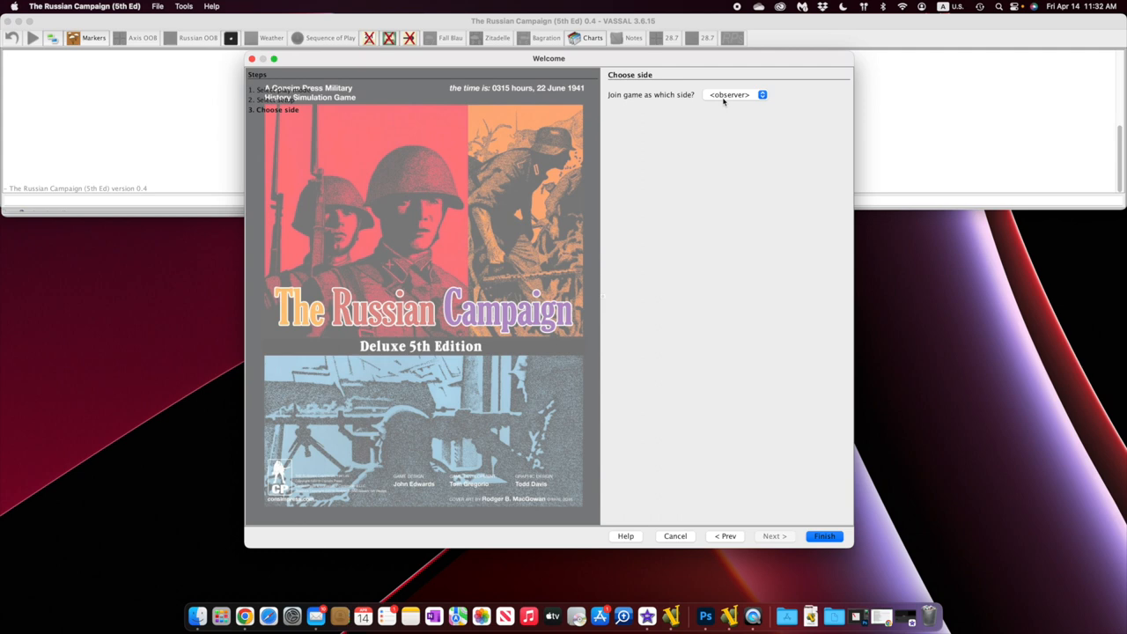
click(735, 94)
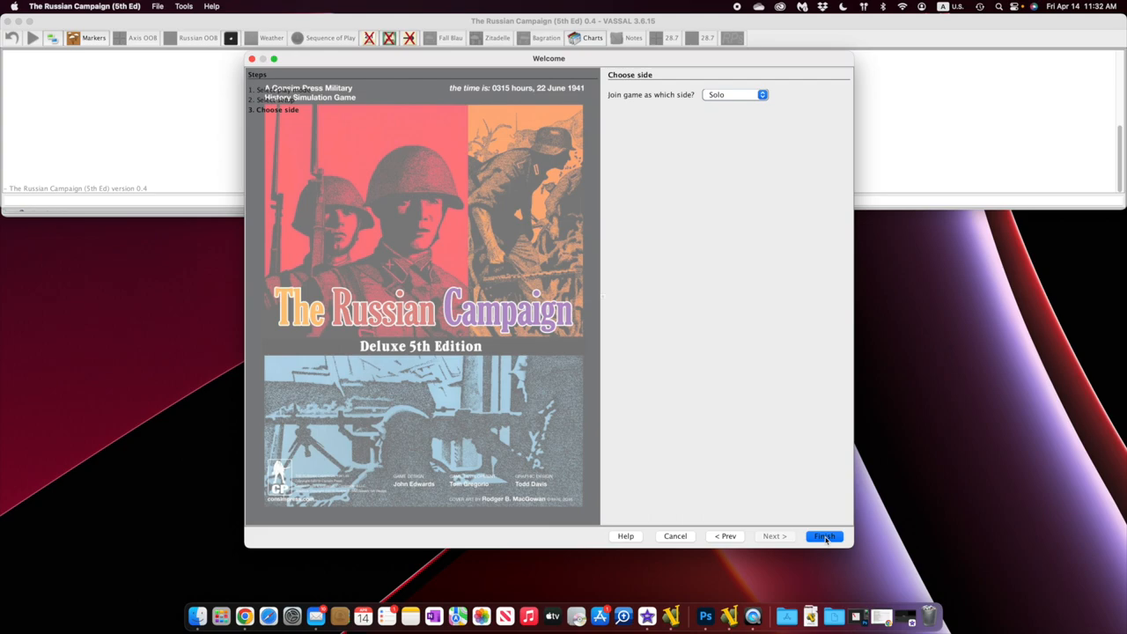
- Launch the Campaign game and zoom out to see more of the map
click(823, 535)
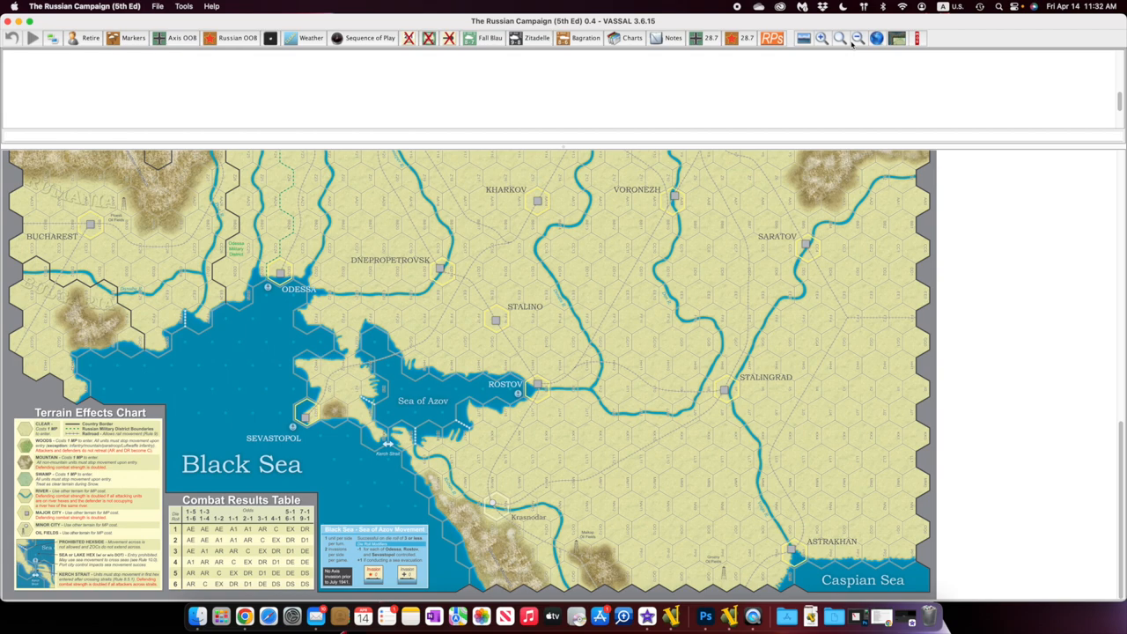
click(838, 38)
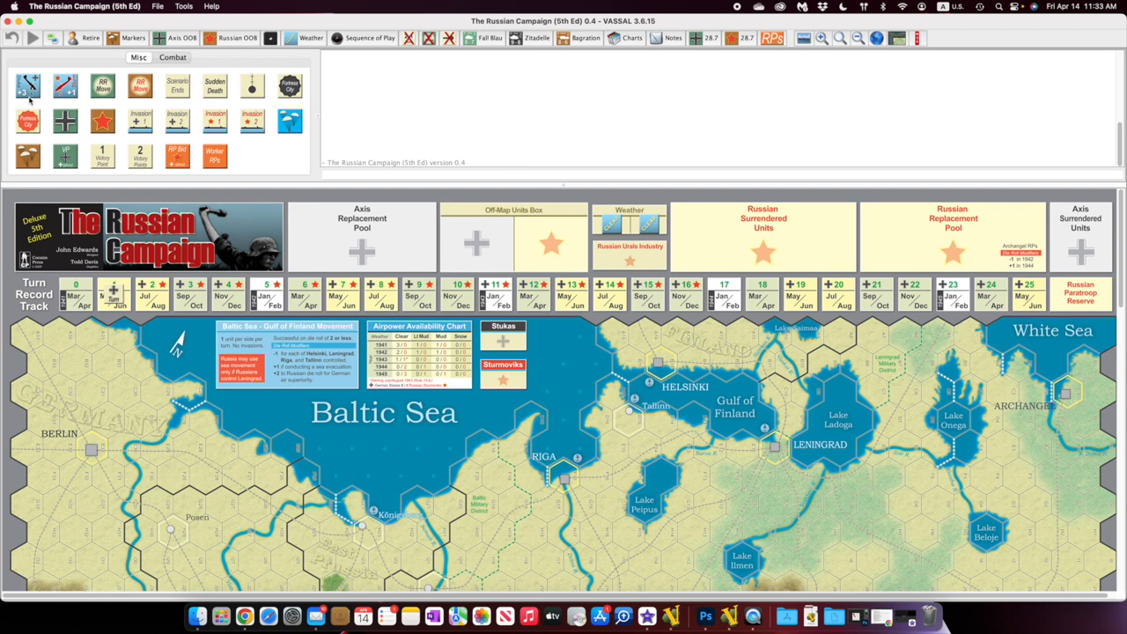
mouse_move(369, 274)
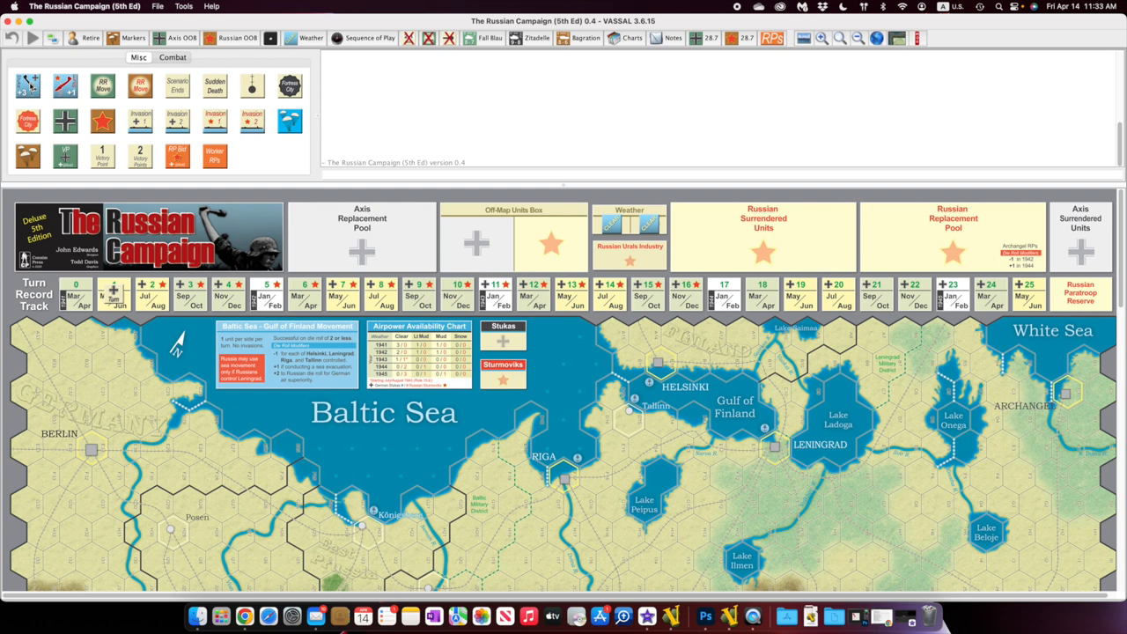
- Show the Combat markers, including the Attack marker and 1-1 odds counter
click(172, 57)
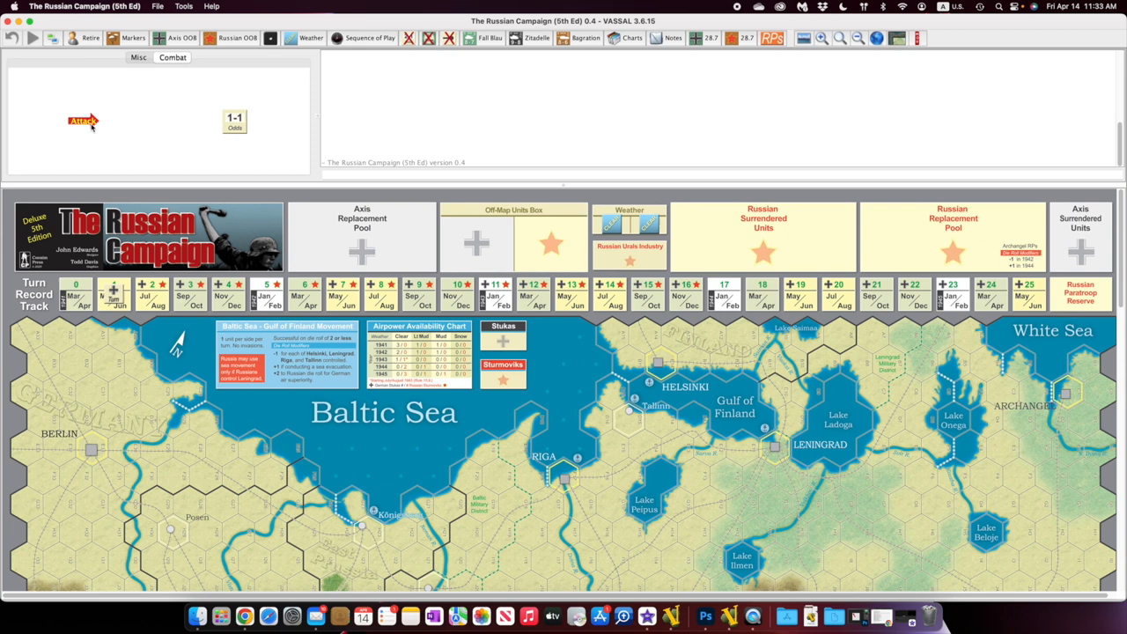
mouse_move(271, 127)
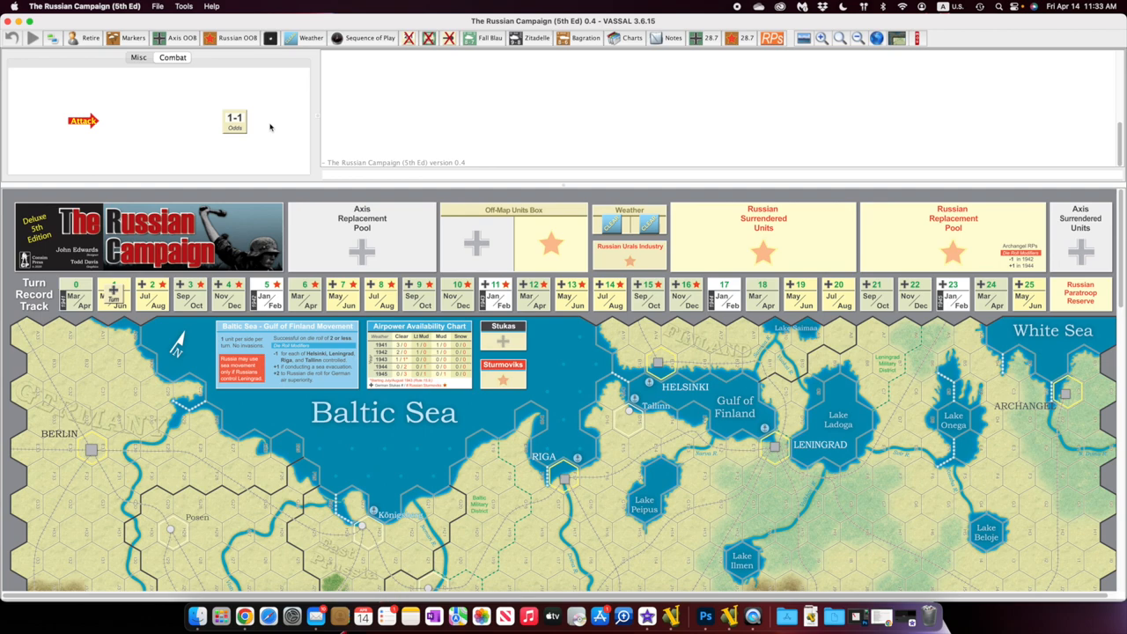
- Open the Axis order of battle window
click(183, 38)
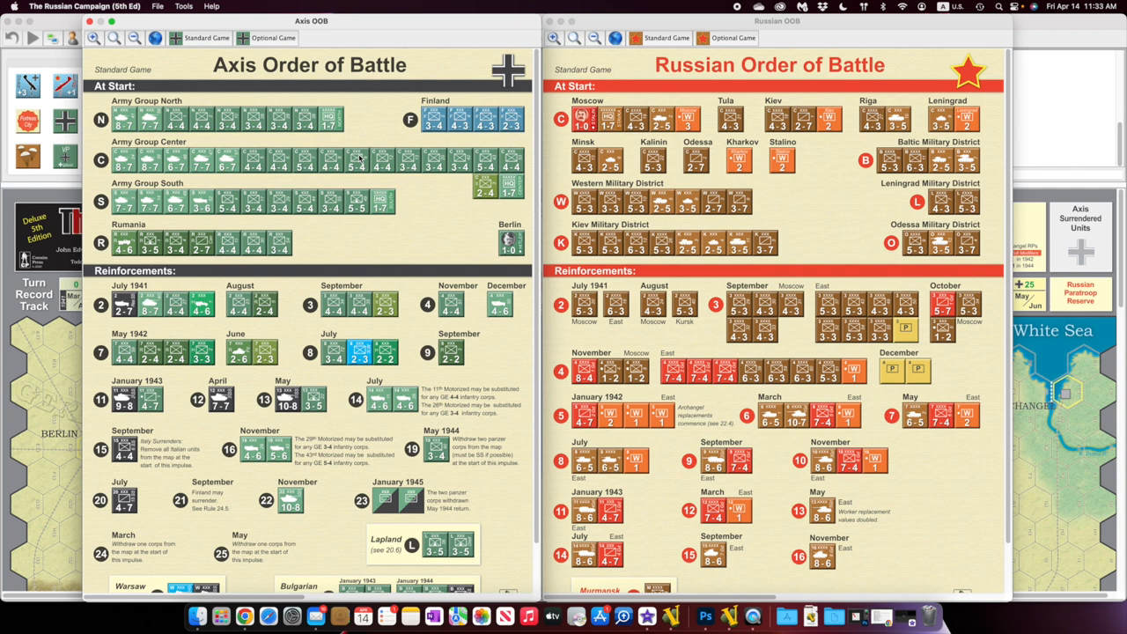
mouse_move(378, 99)
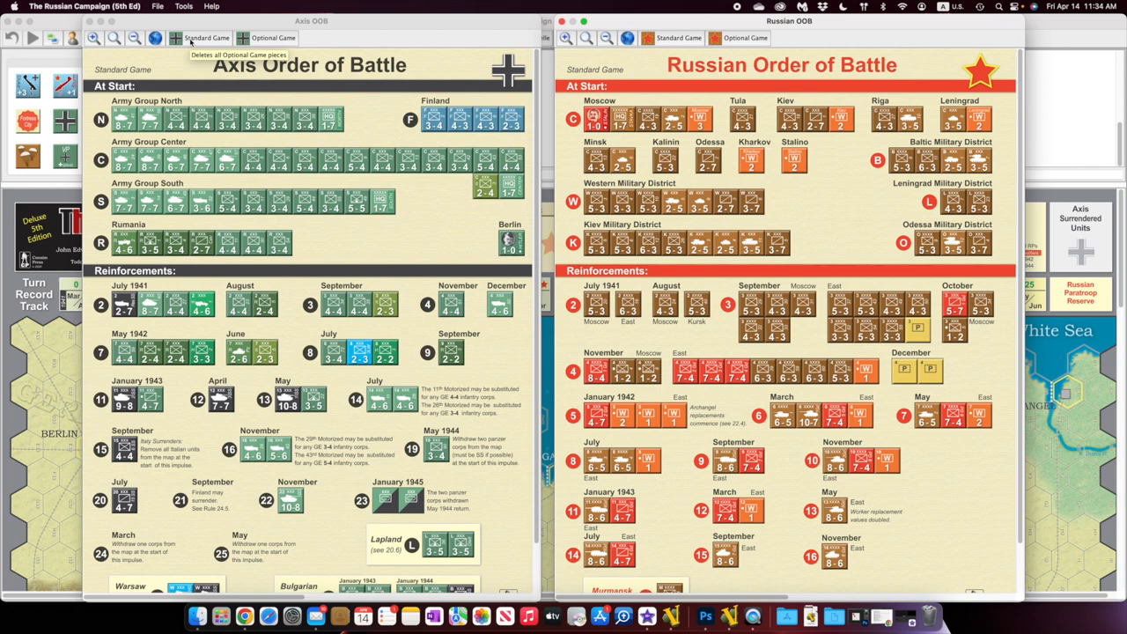
click(272, 38)
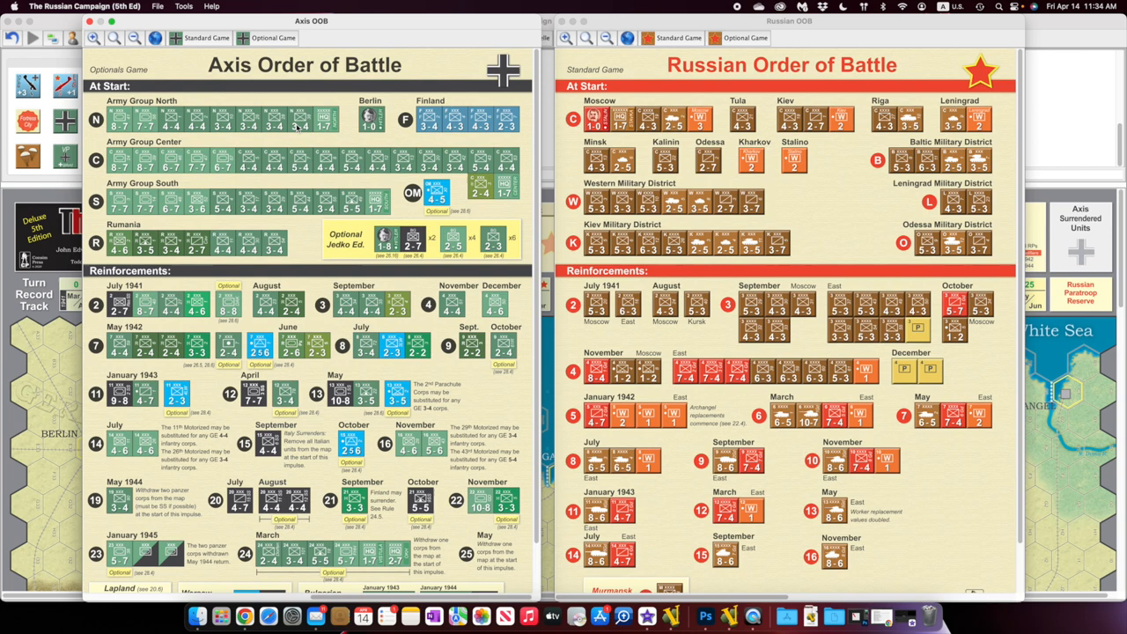
click(208, 37)
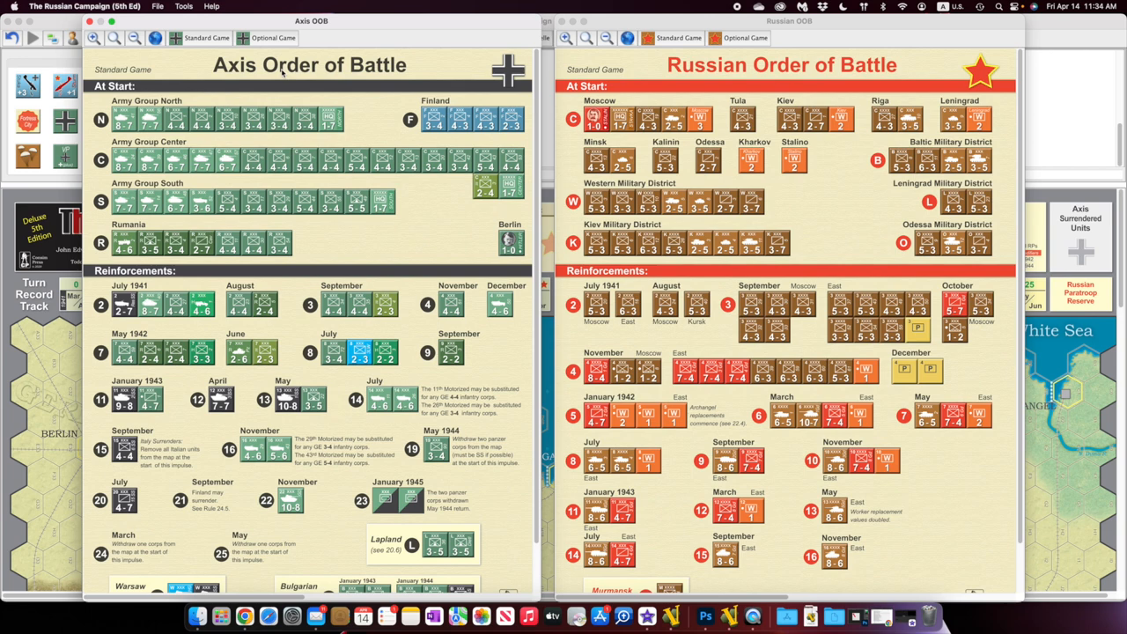
mouse_move(638, 53)
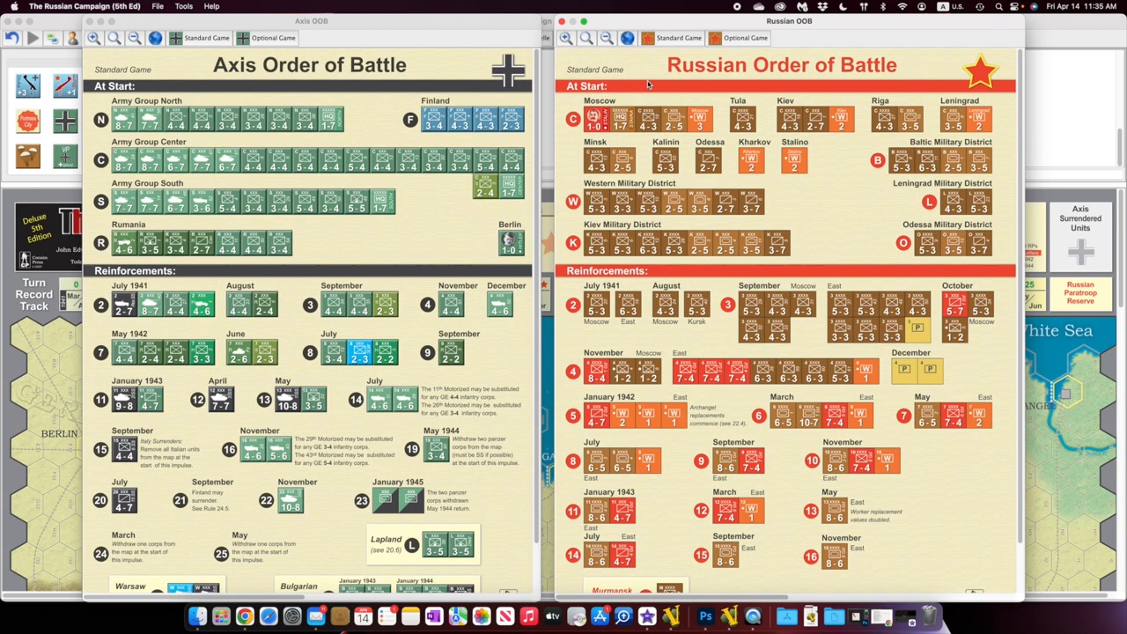
click(747, 37)
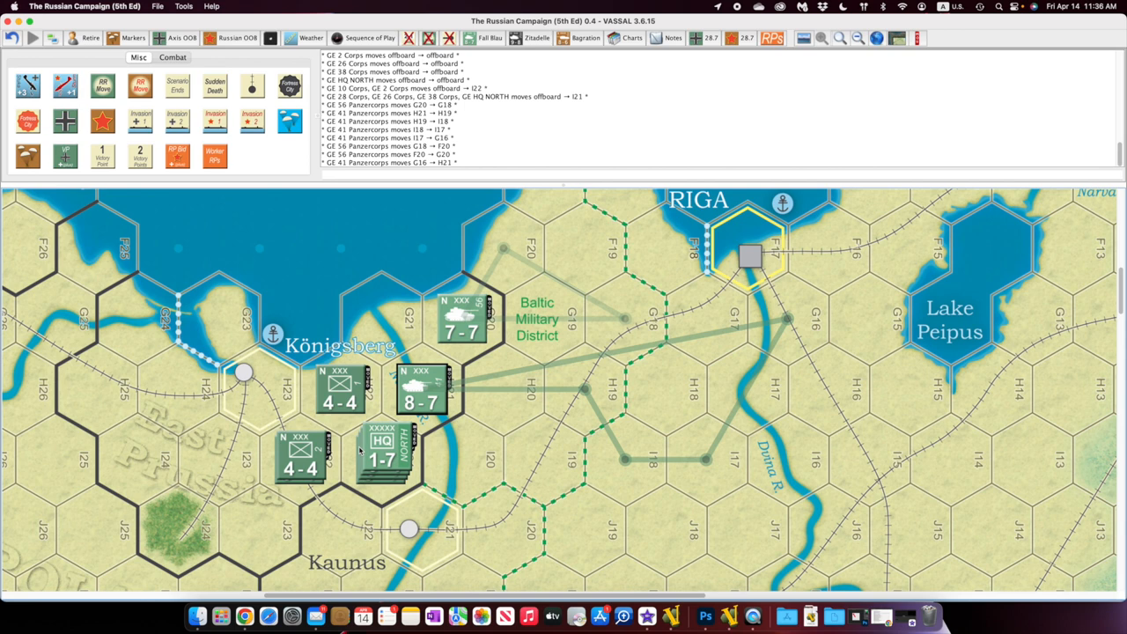
mouse_move(448, 40)
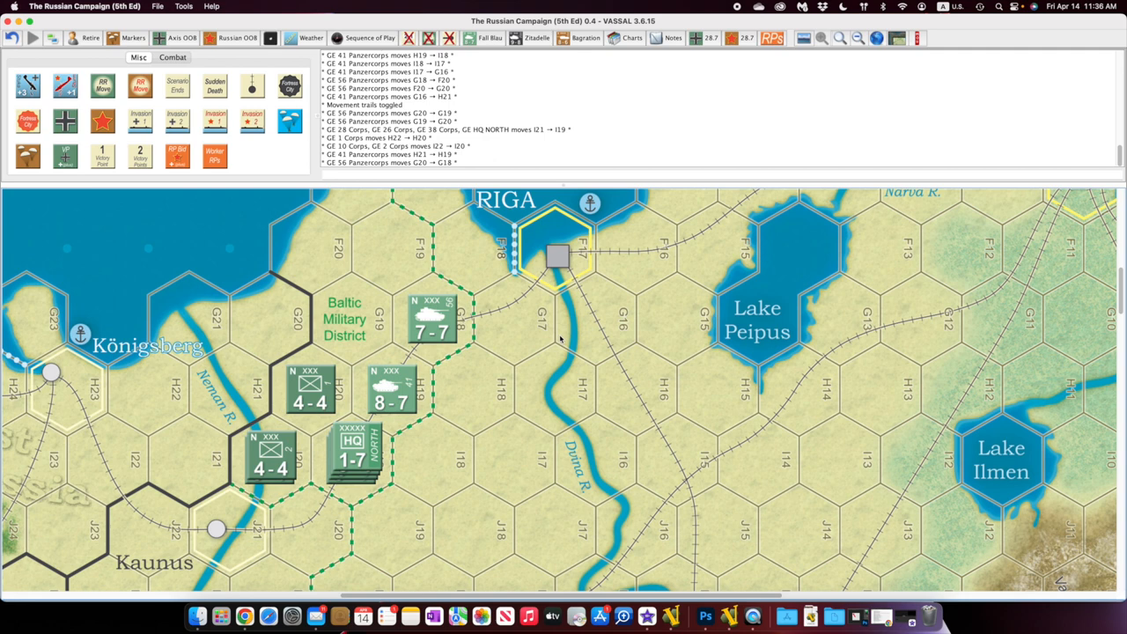
mouse_move(918, 38)
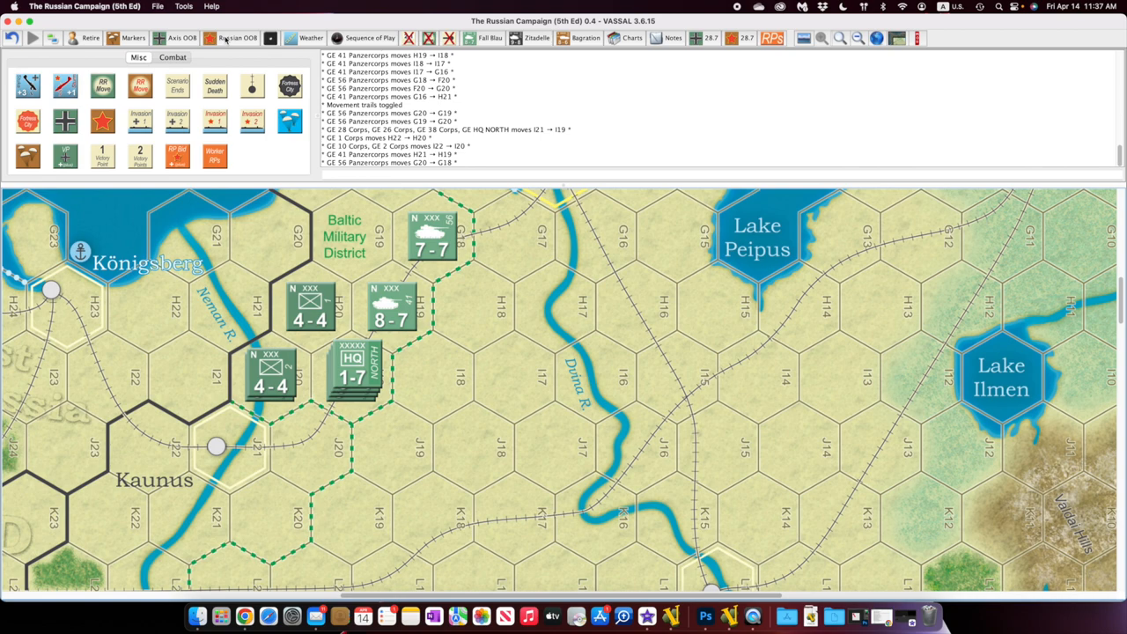
- Open the Soviet order of battle window and scroll it to the right
click(238, 37)
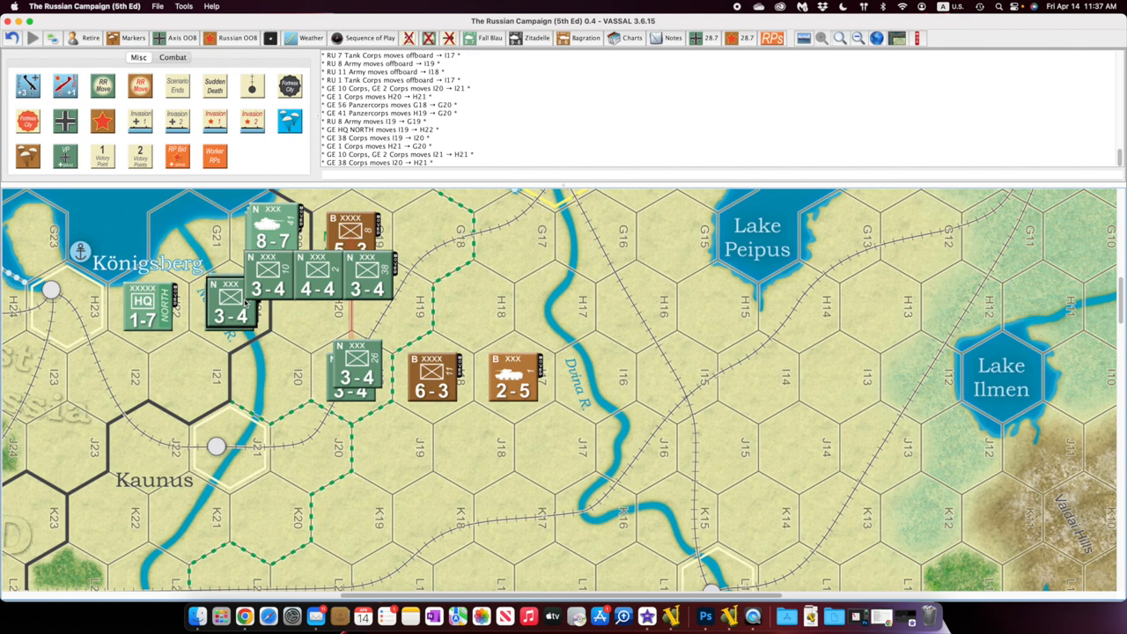
scroll(right, 3)
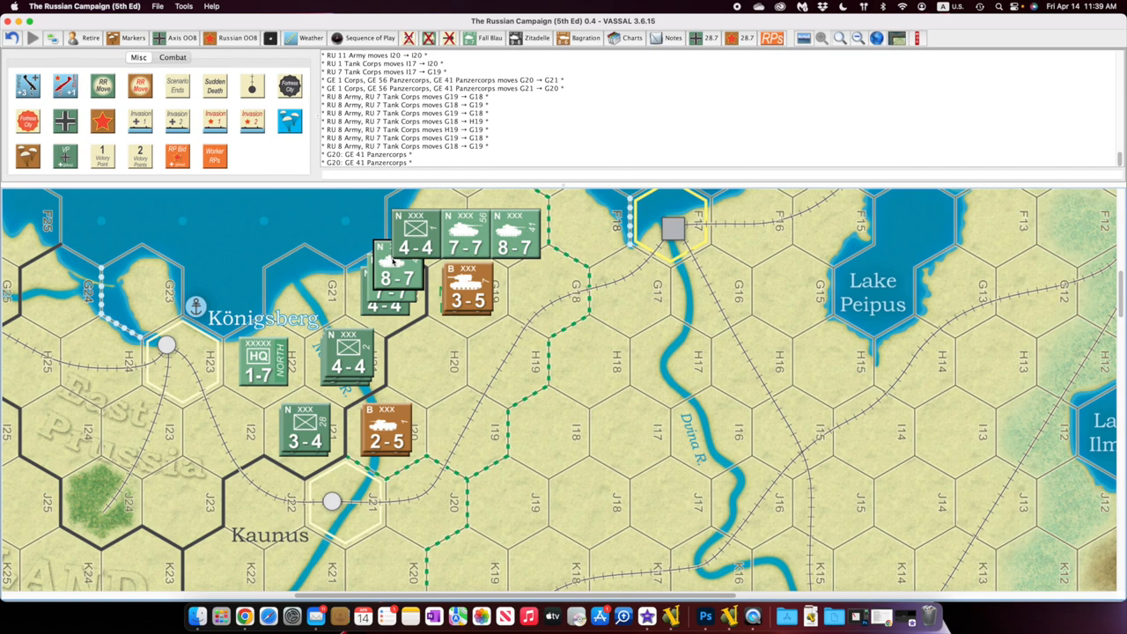
- Bring up the options menu for the GE 41 Panzercorps stack
right_click(414, 247)
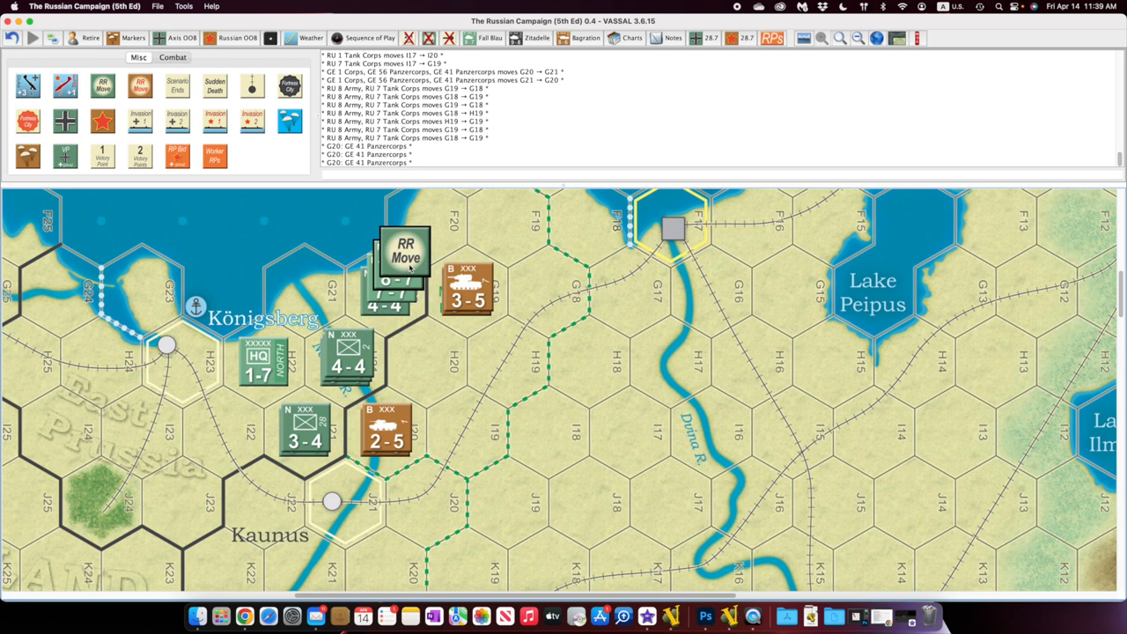
drag(405, 256, 270, 352)
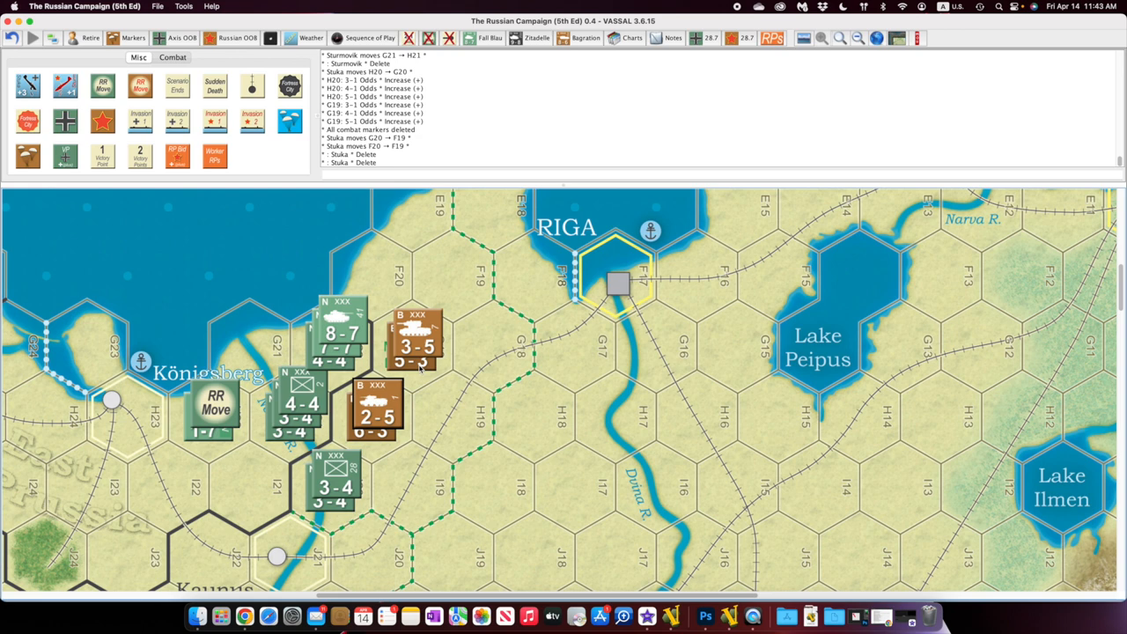
- Bring up the actions menu for the Soviet stack at G19
right_click(414, 343)
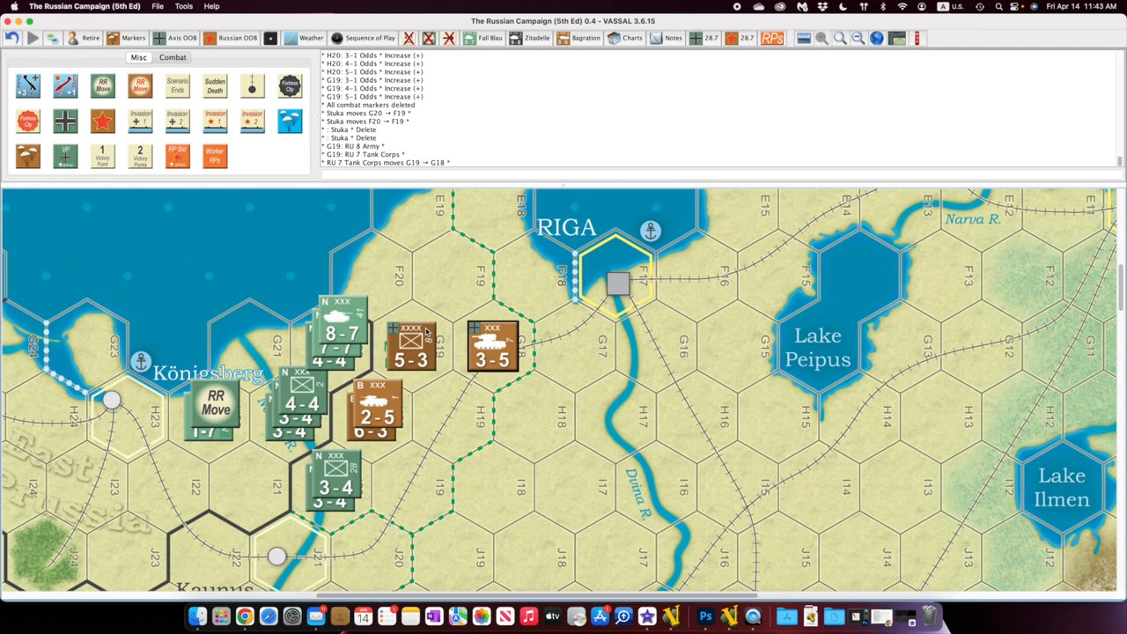
mouse_move(426, 333)
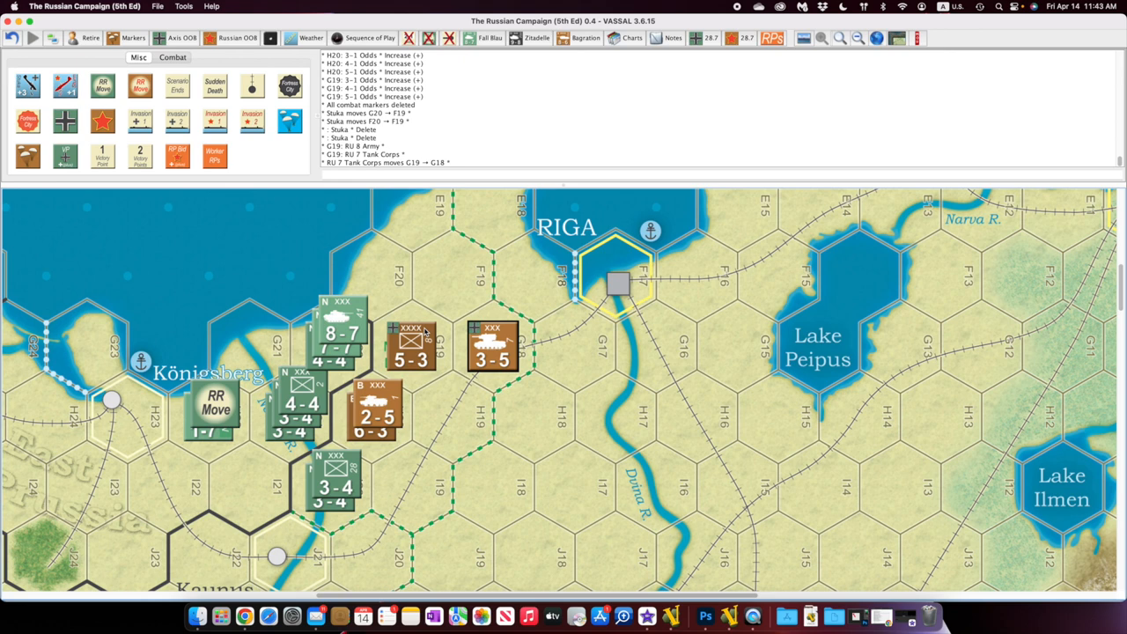
mouse_move(425, 332)
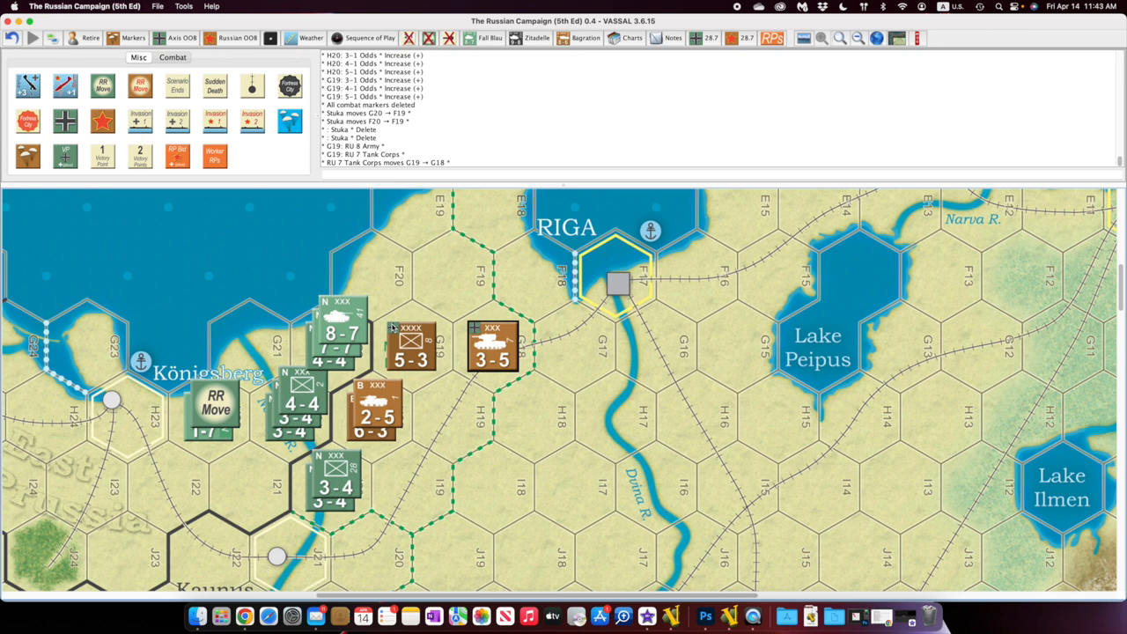
mouse_move(444, 320)
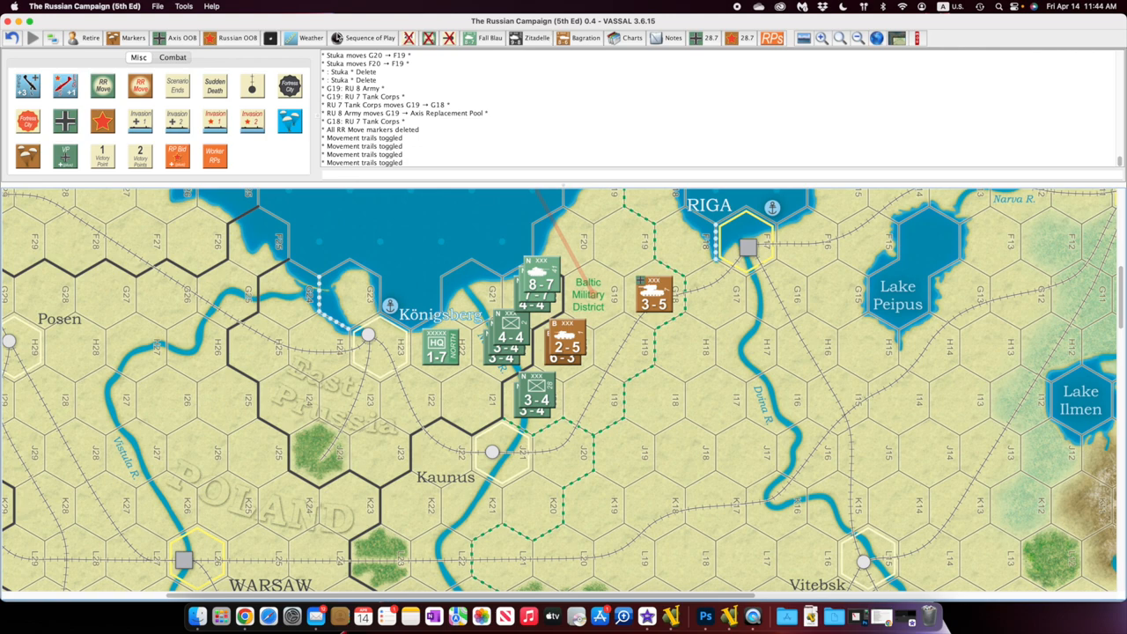
- Open the Weather Chart window
click(306, 38)
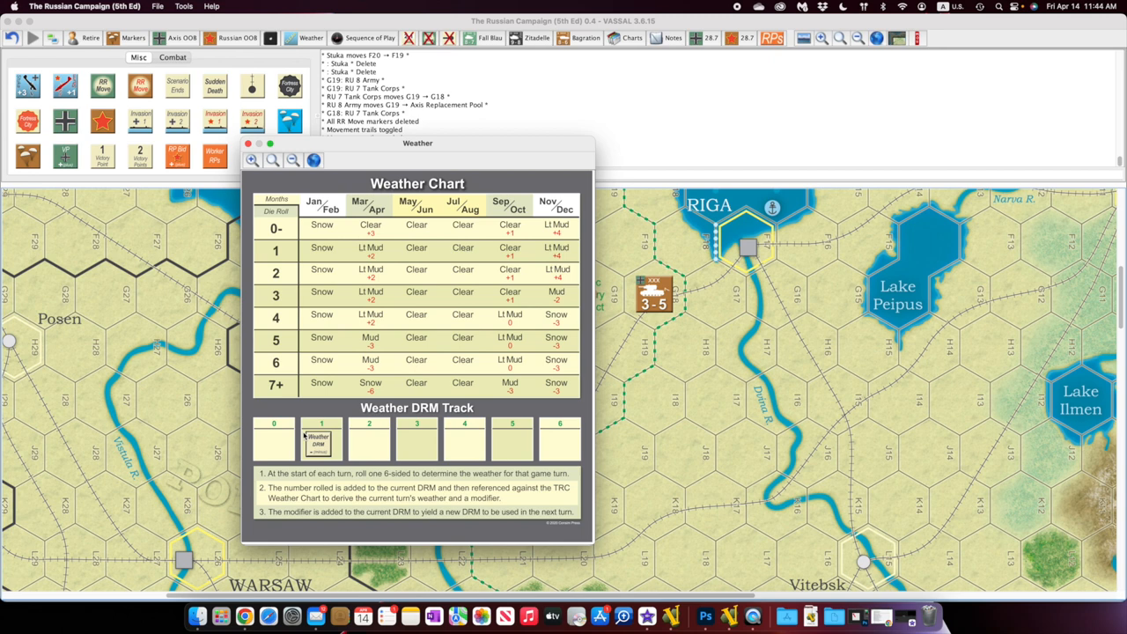
mouse_move(327, 360)
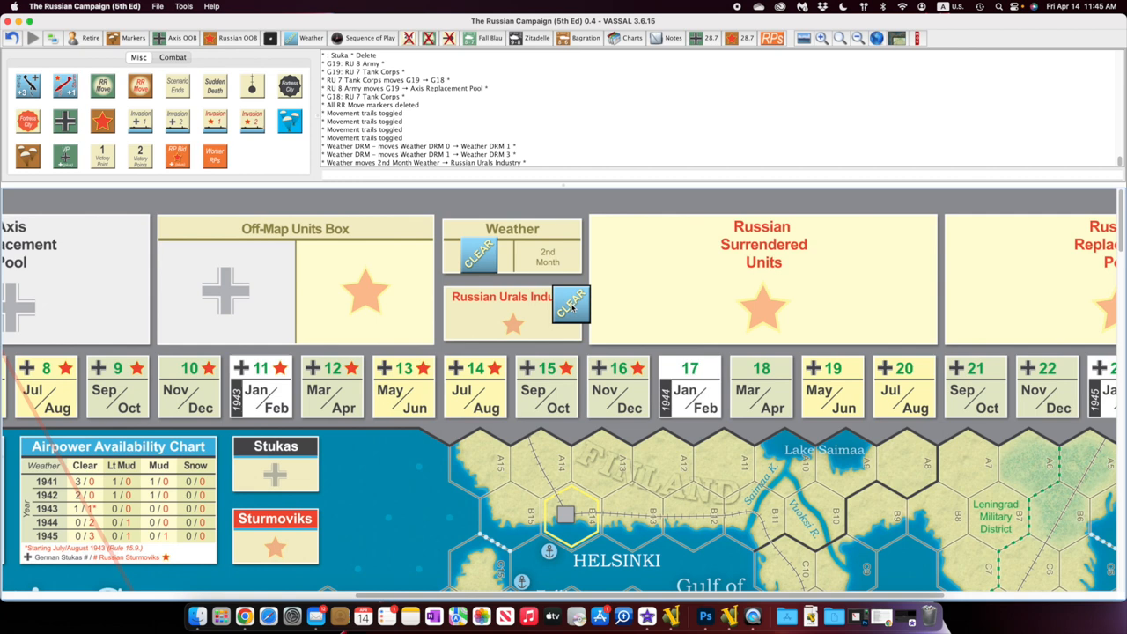
- Adjust a marker on the Weather Chart
click(570, 304)
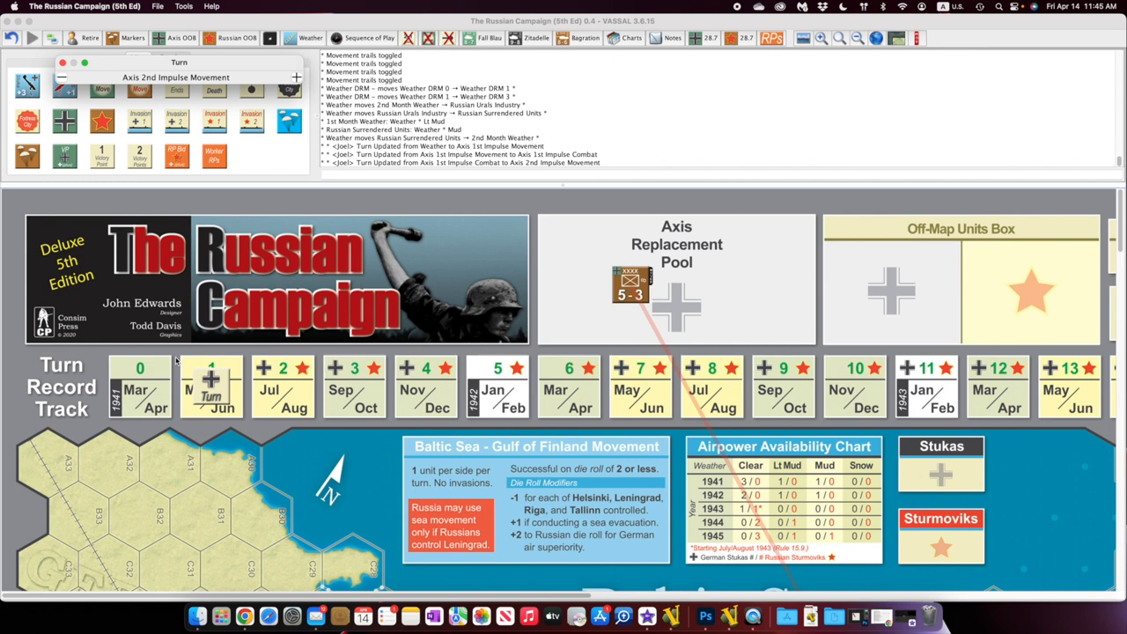
mouse_move(62, 63)
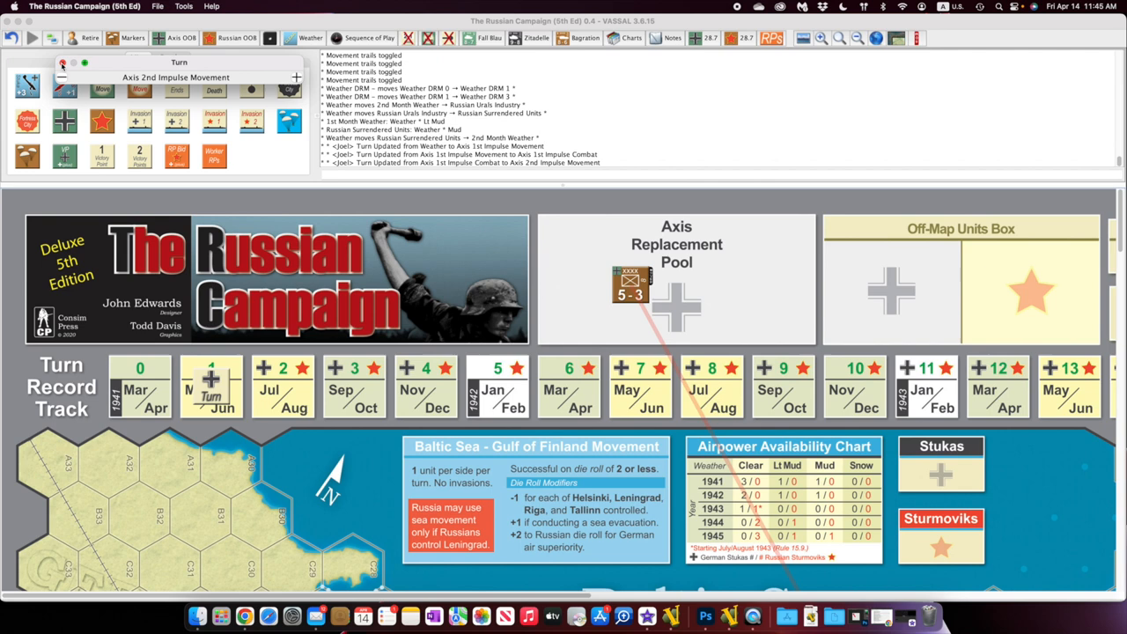
- Close the turn phase window
click(672, 37)
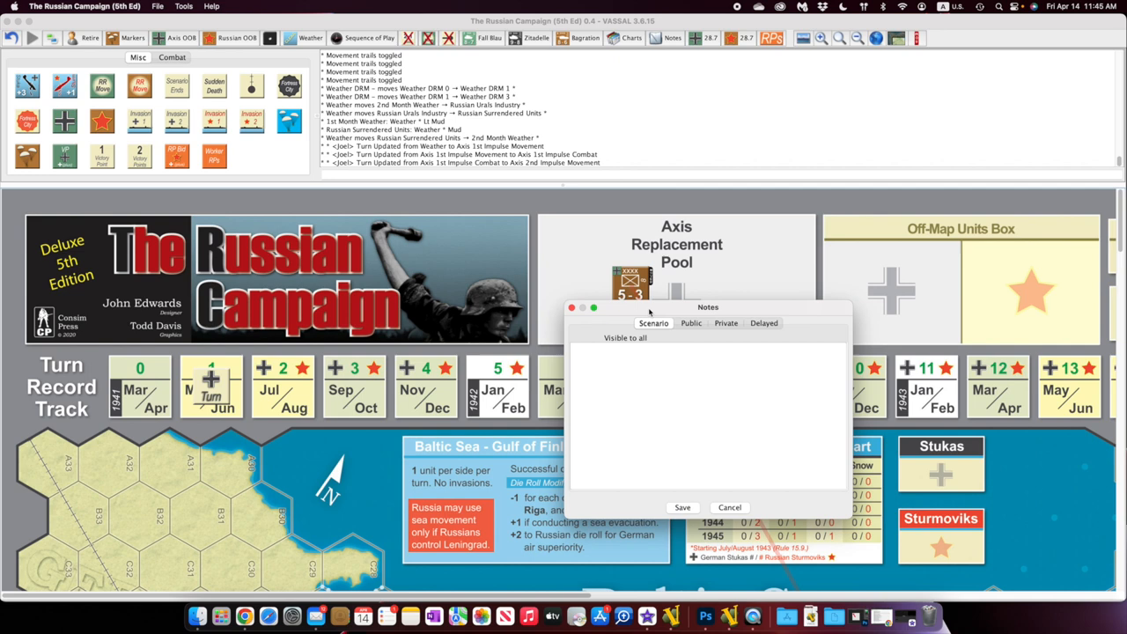
- Drag the main map over to the Lvov and Kiev Military District area
drag(708, 307, 783, 239)
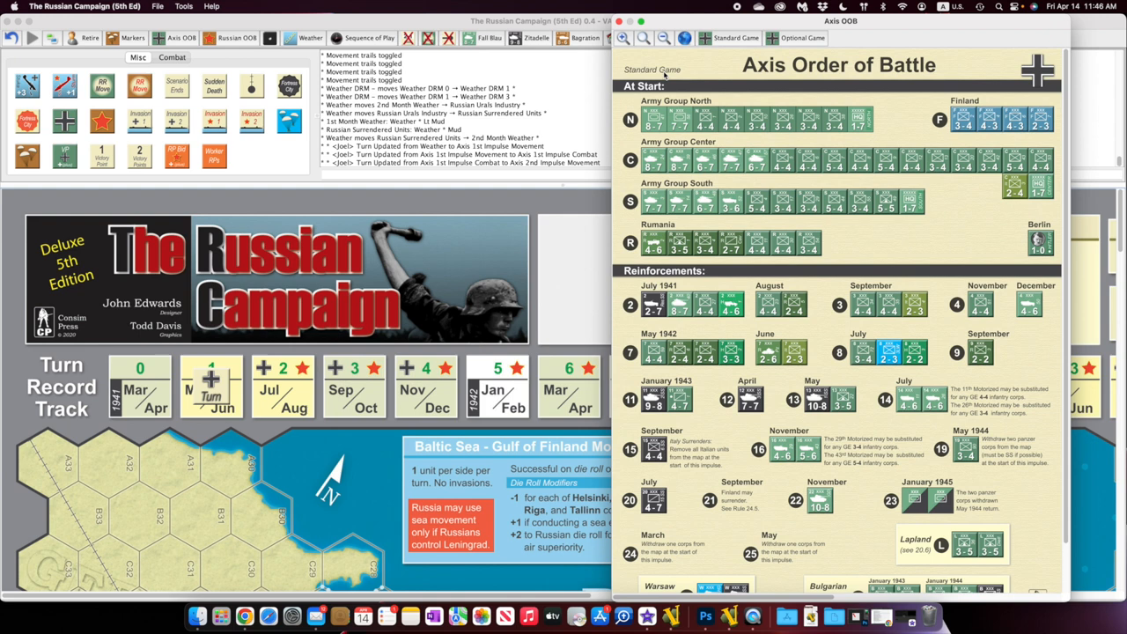
mouse_move(805, 141)
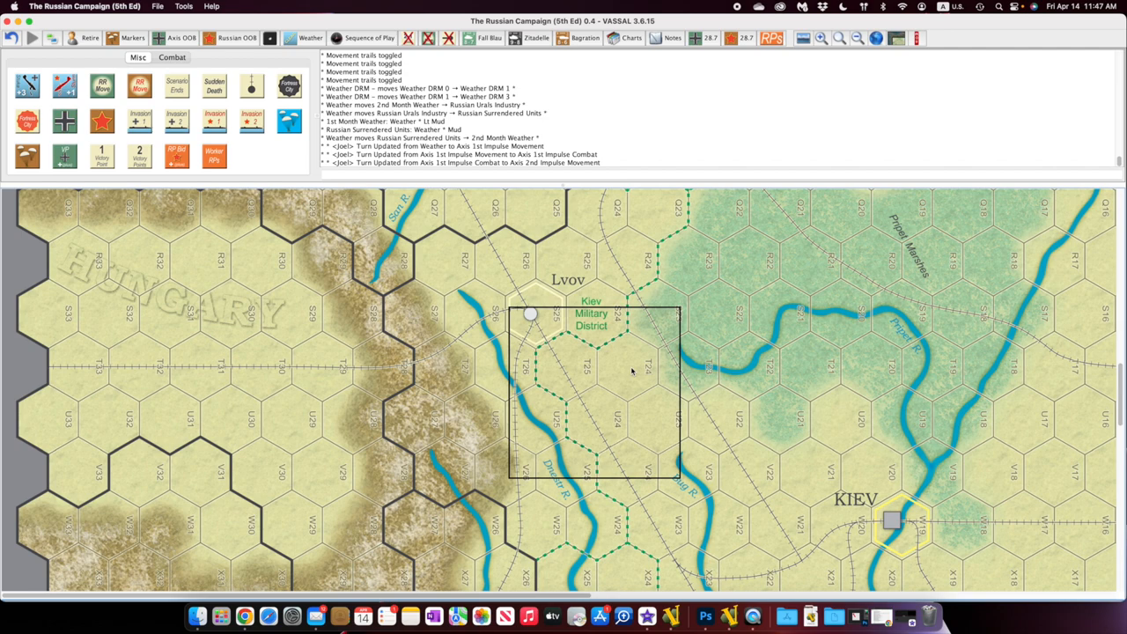
- Deactivate the Lvov No Hills overlay so hills show near Lvov
drag(631, 372, 825, 520)
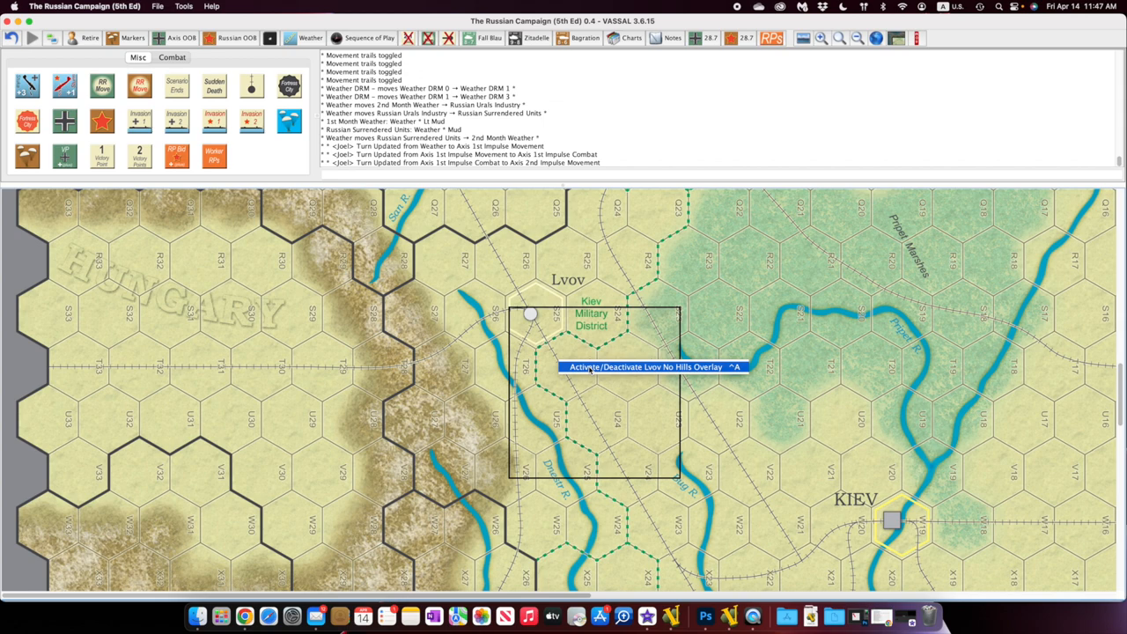
click(590, 366)
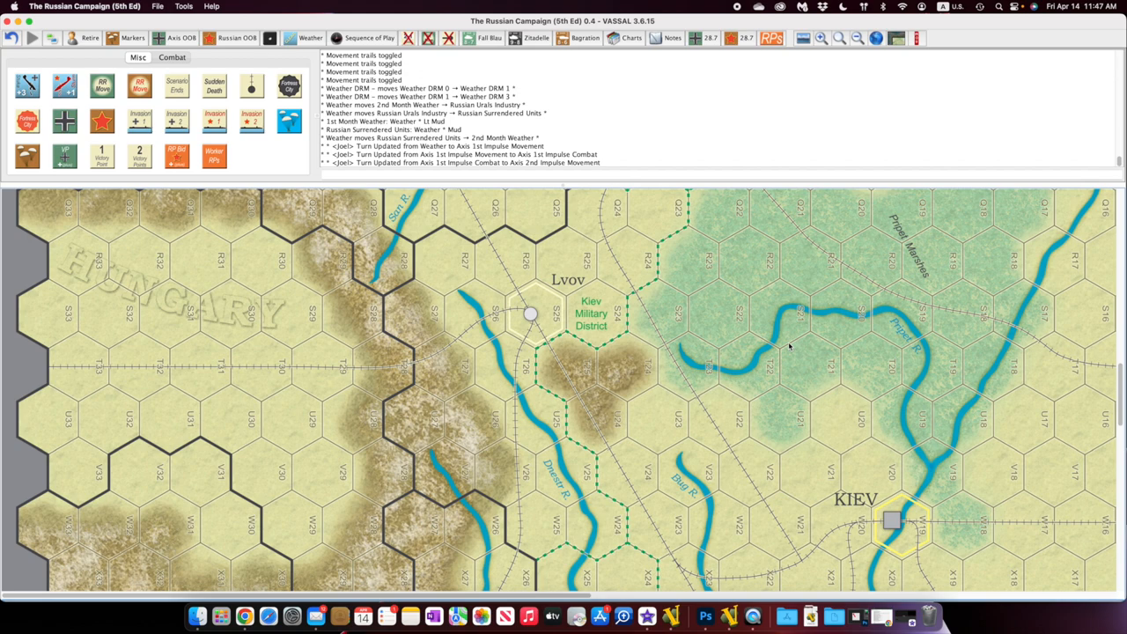
click(710, 37)
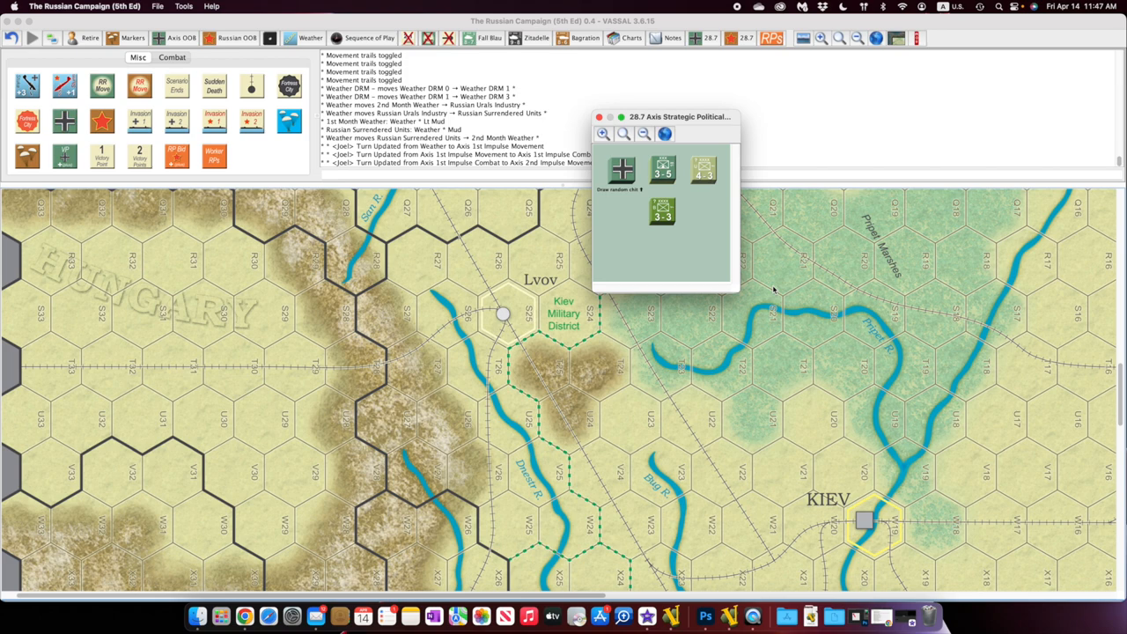
mouse_move(728, 143)
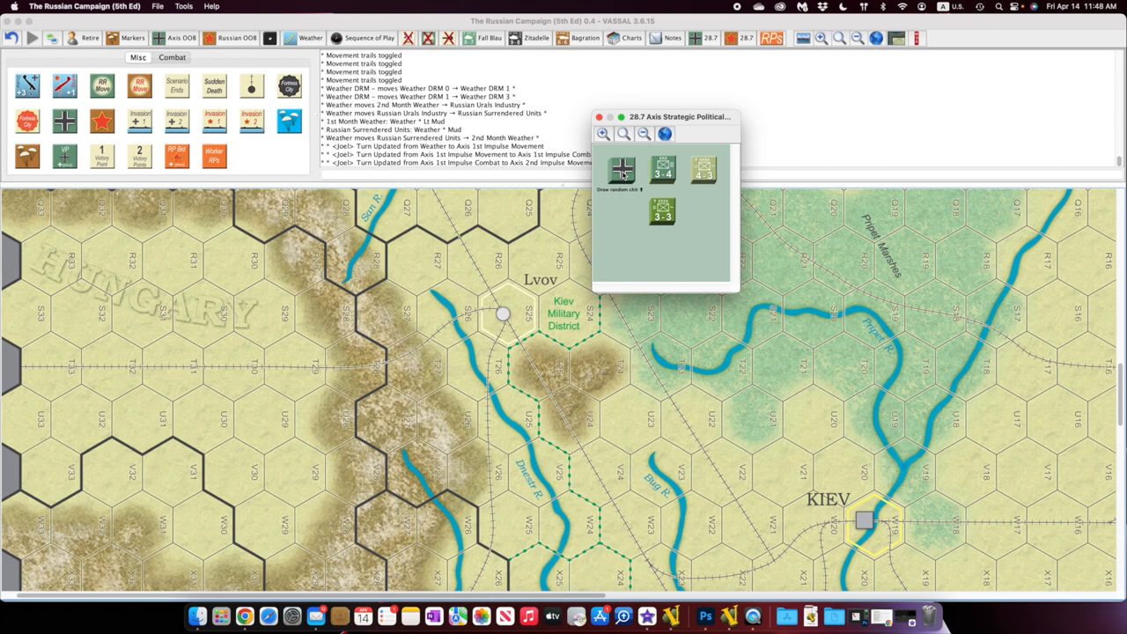
- Draw random Axis chit Variant 2, place it, and move the window aside
right_click(629, 227)
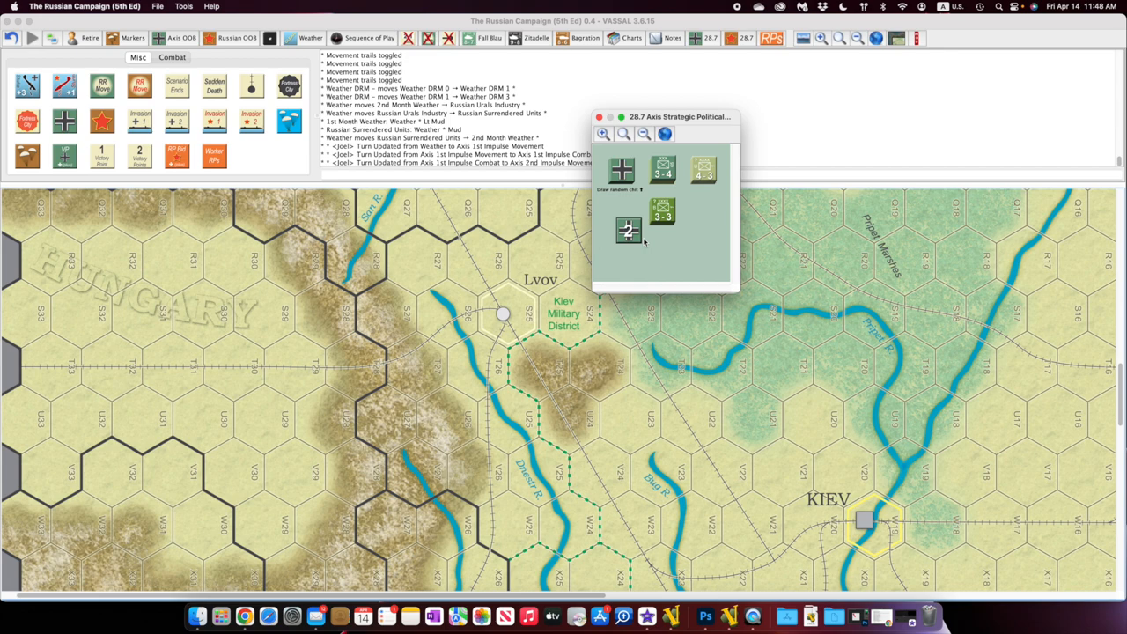
drag(628, 231, 477, 258)
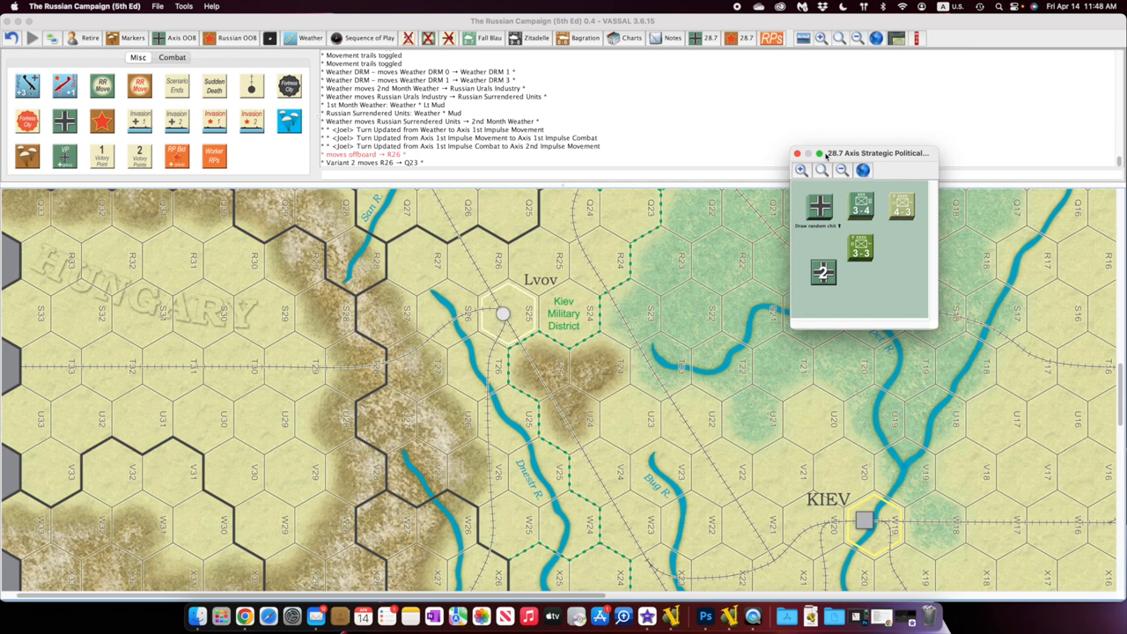
drag(874, 153, 575, 158)
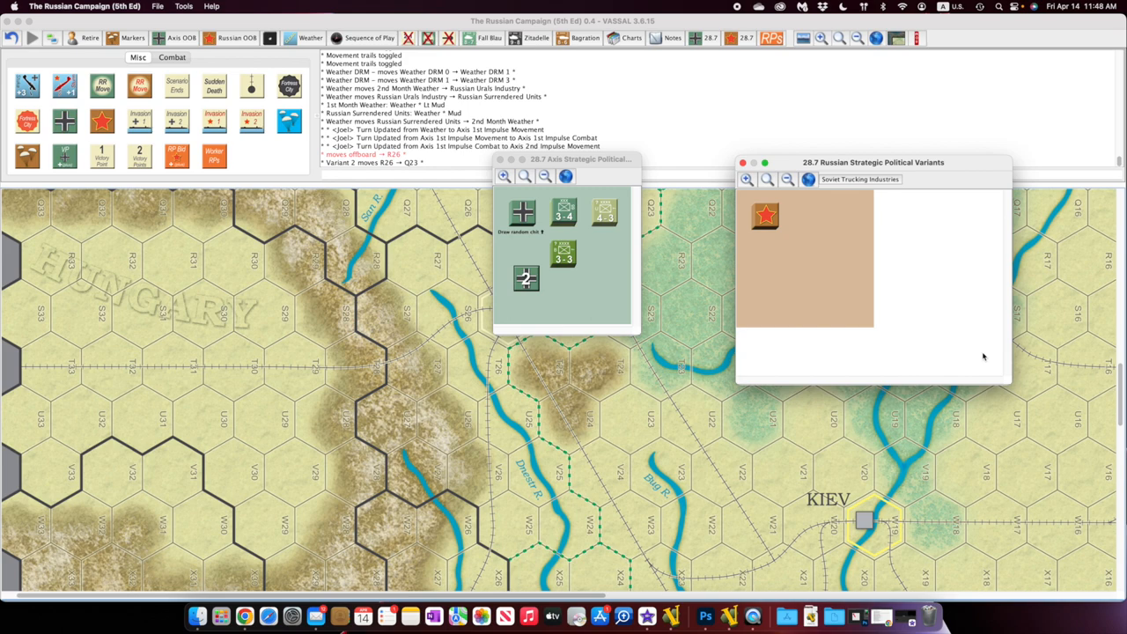
mouse_move(764, 226)
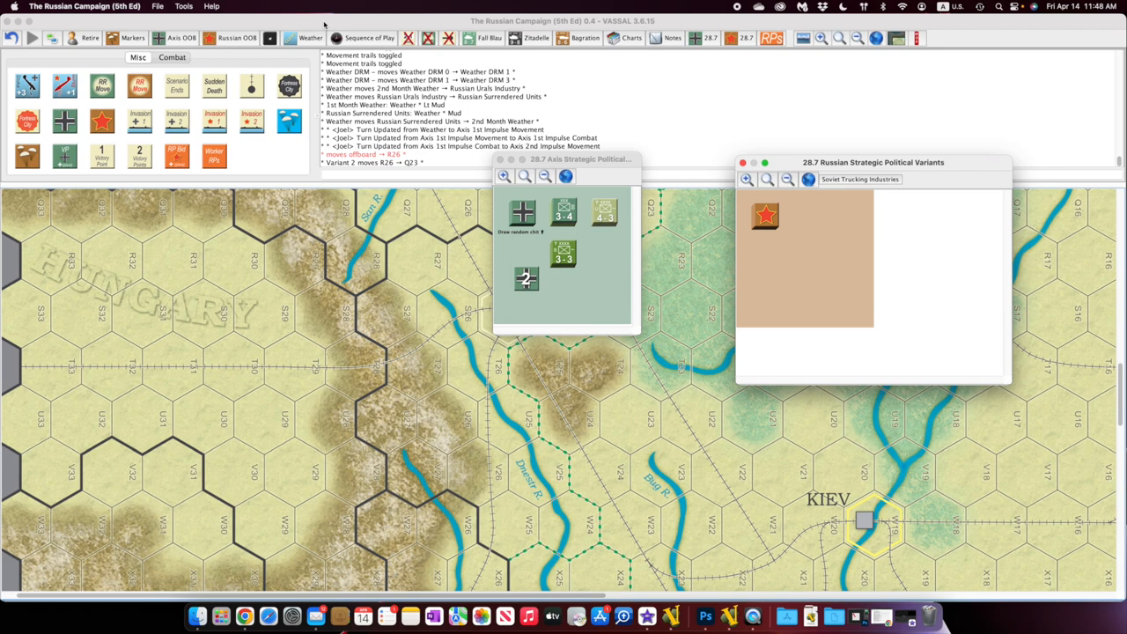
- Open the 28.7 Russian Strategic Political Variants window from the toolbar
click(236, 38)
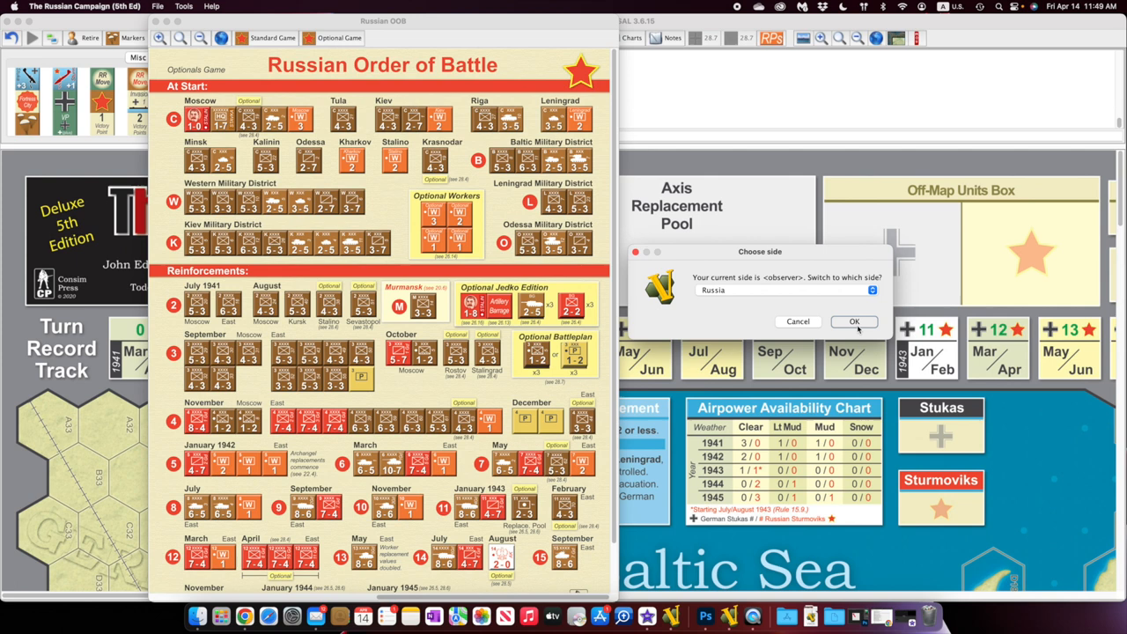
- Choose Russia as the player's side in the side prompt
click(853, 320)
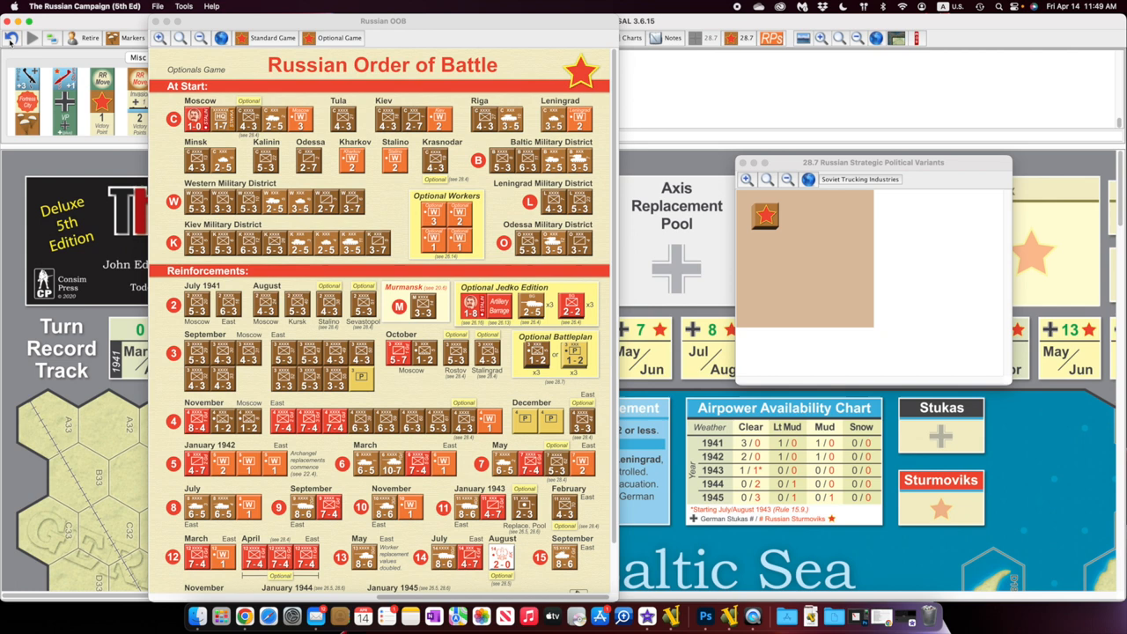
mouse_move(500, 91)
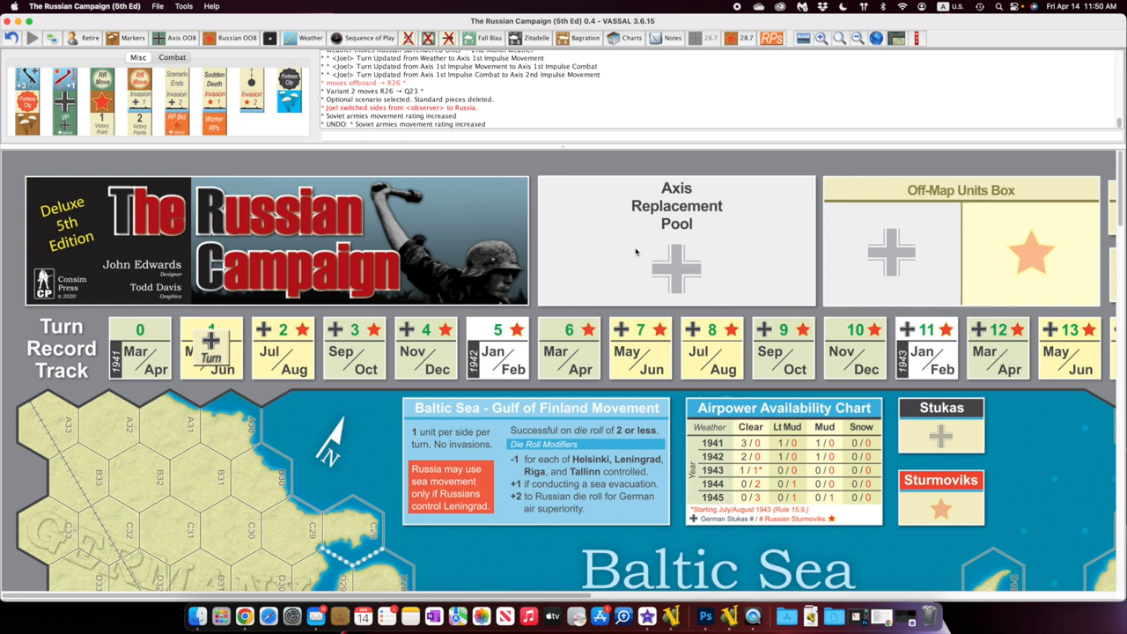
mouse_move(673, 230)
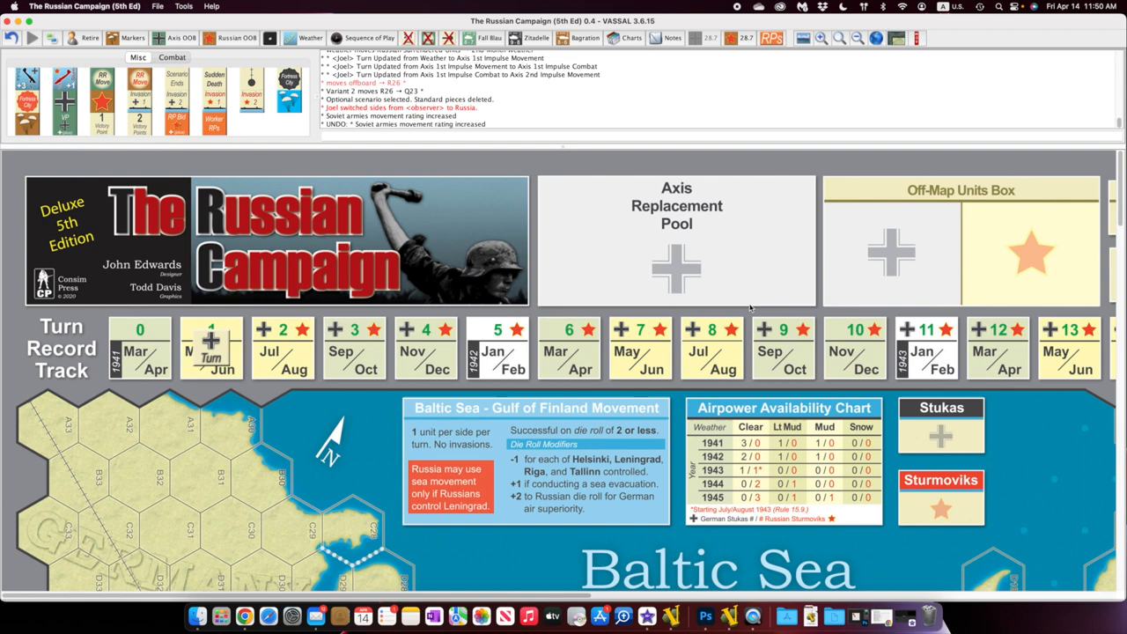
mouse_move(795, 91)
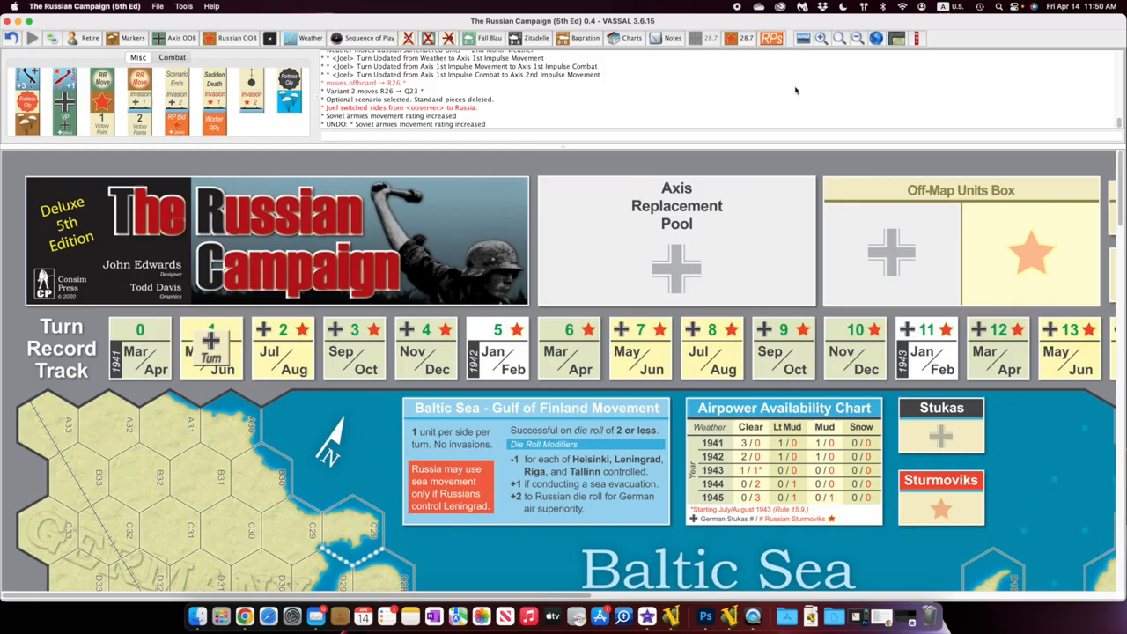